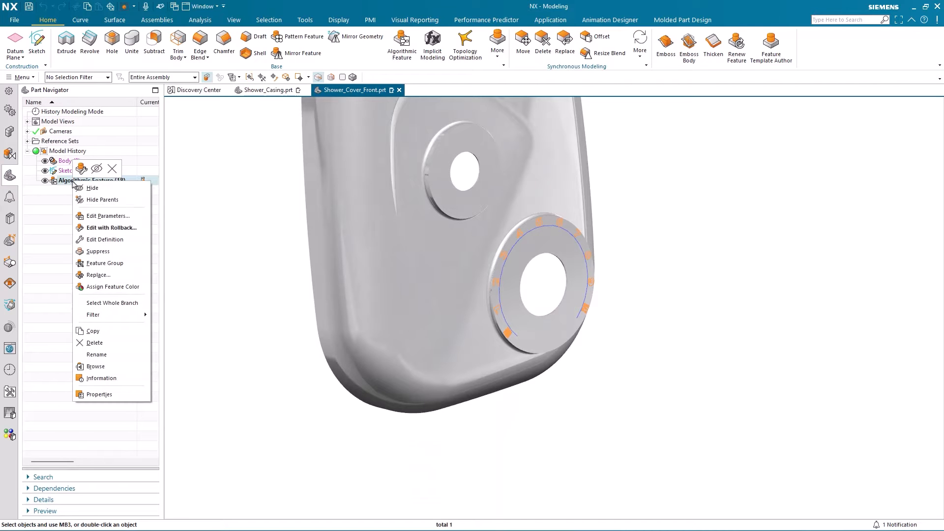
- Open the Algorithmic Feature's Text on Face rule in the Logic Editor
left_click(110, 239)
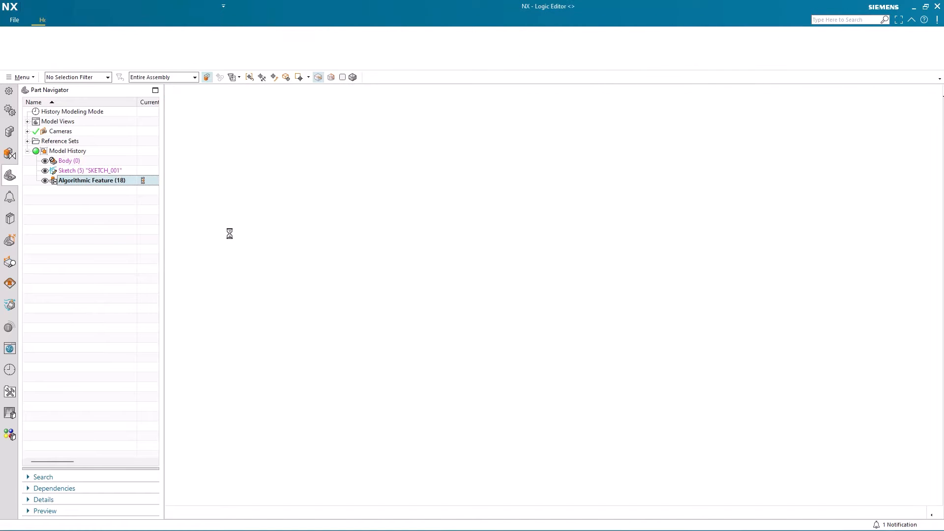
double_click(92, 180)
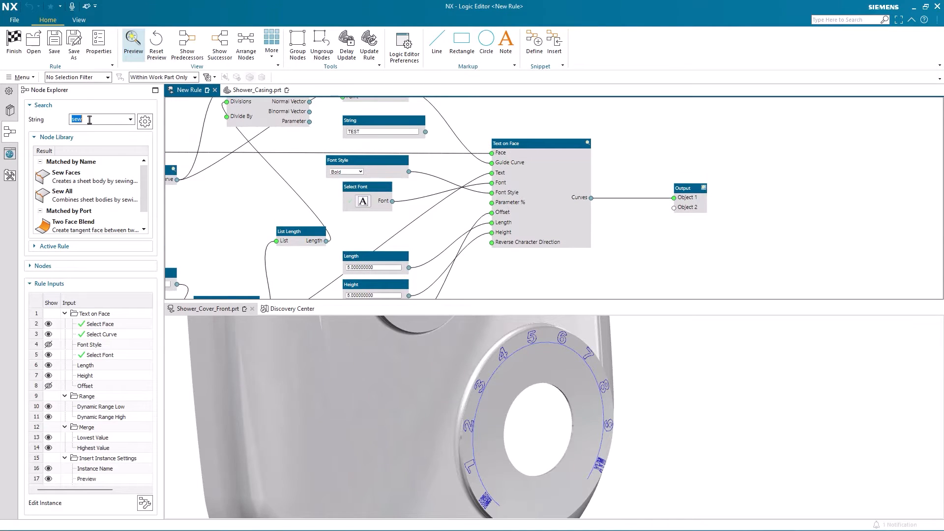
- Add an Offset Region node, plus a Flatten List node after the text curves output
type("off")
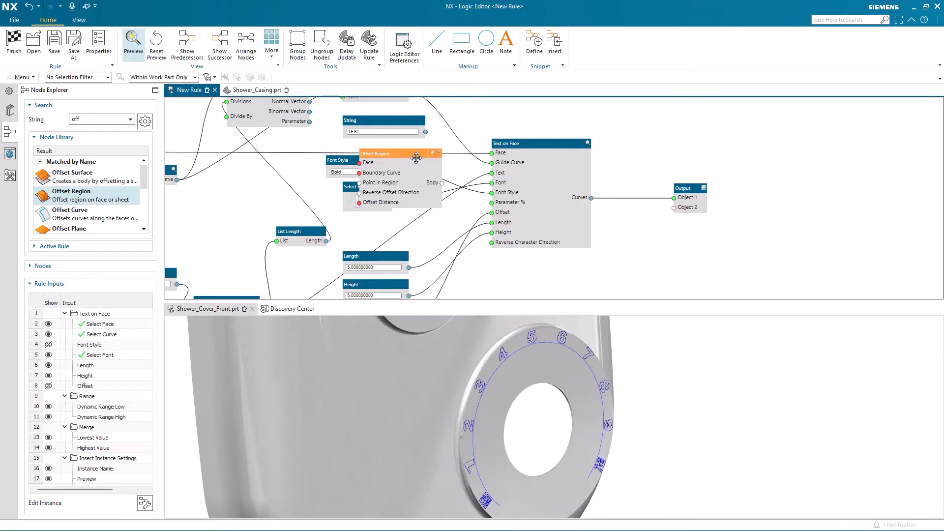
left_click_drag(416, 158, 740, 132)
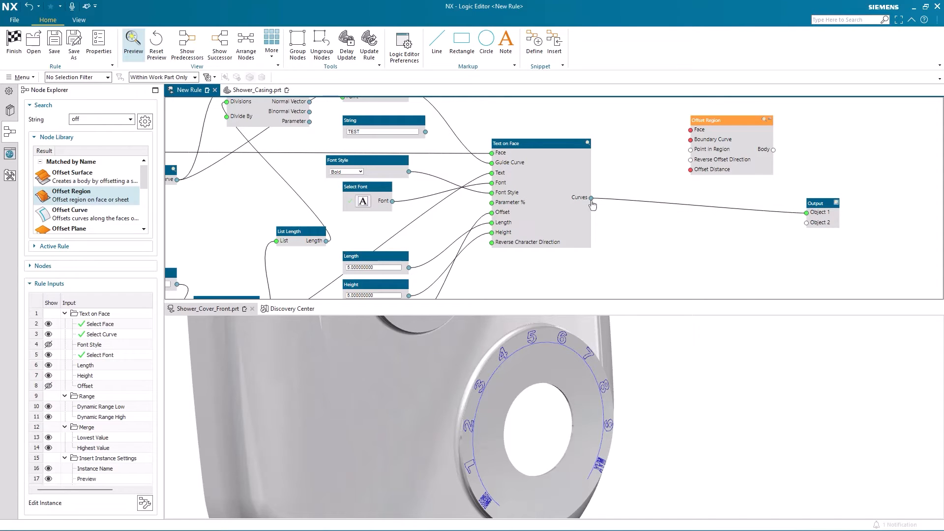
right_click(591, 200)
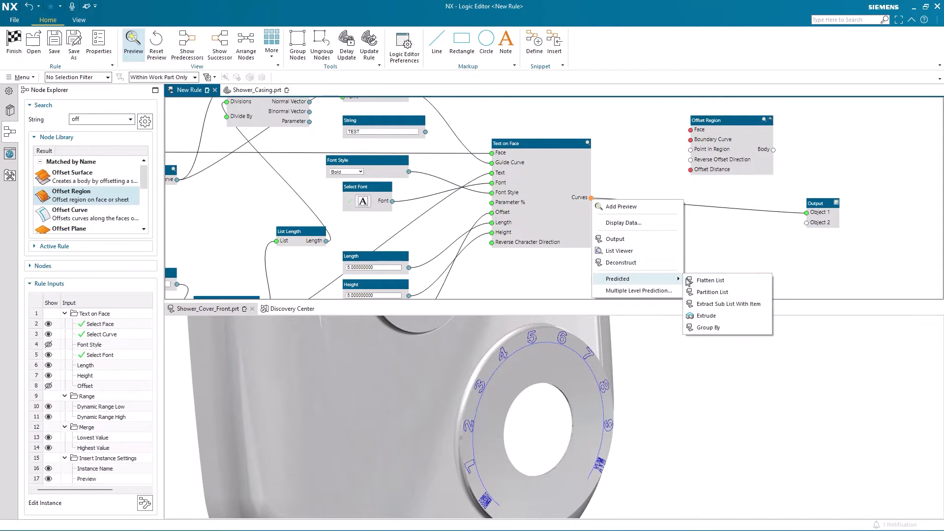
left_click(710, 281)
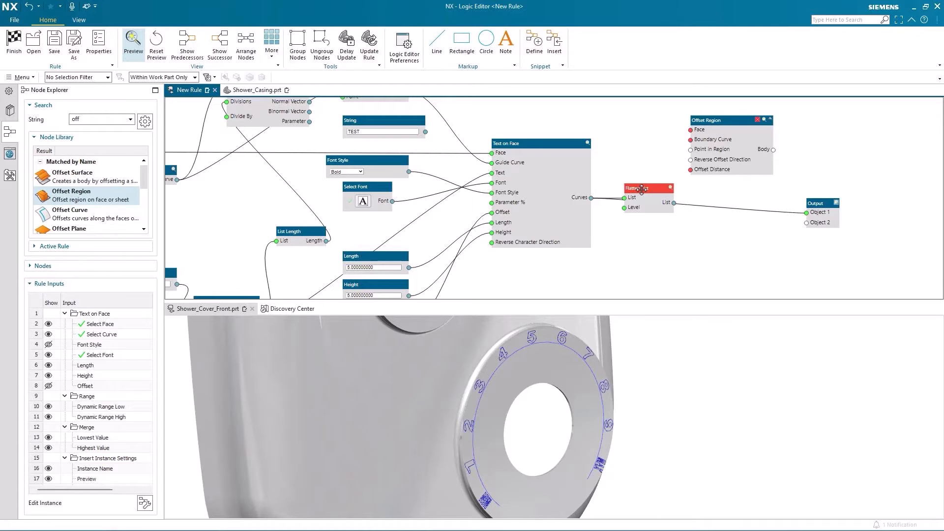
- Feed flattened curves to Offset Region boundary, expose Offset Distance as input, reverse offset direction
left_click_drag(647, 188, 631, 162)
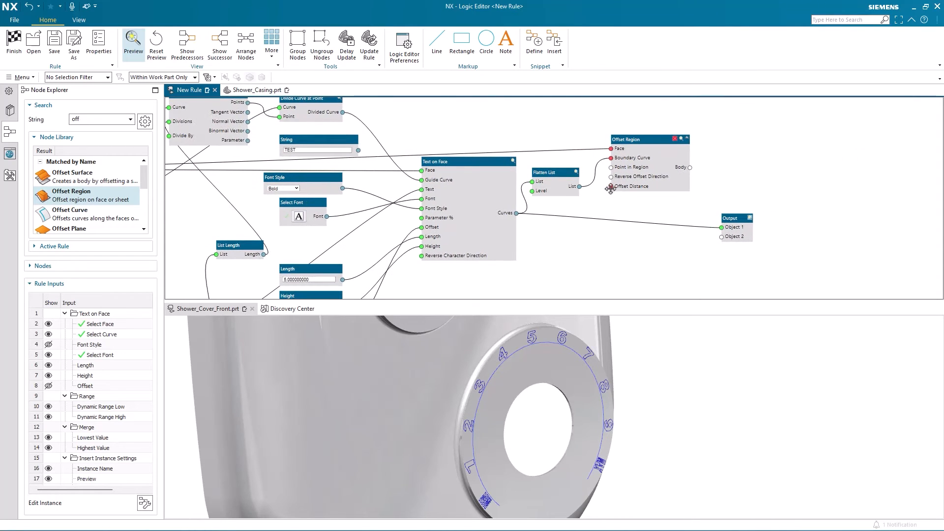
right_click(610, 187)
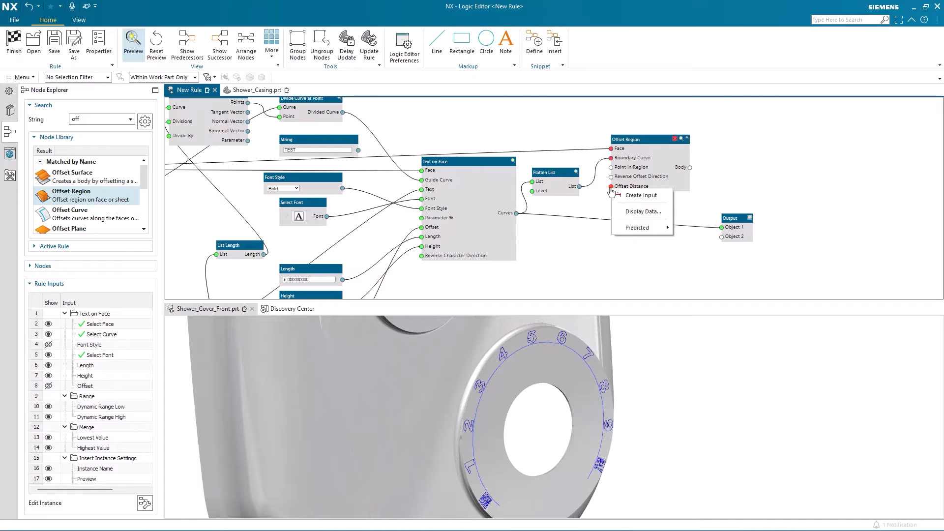
left_click(641, 195)
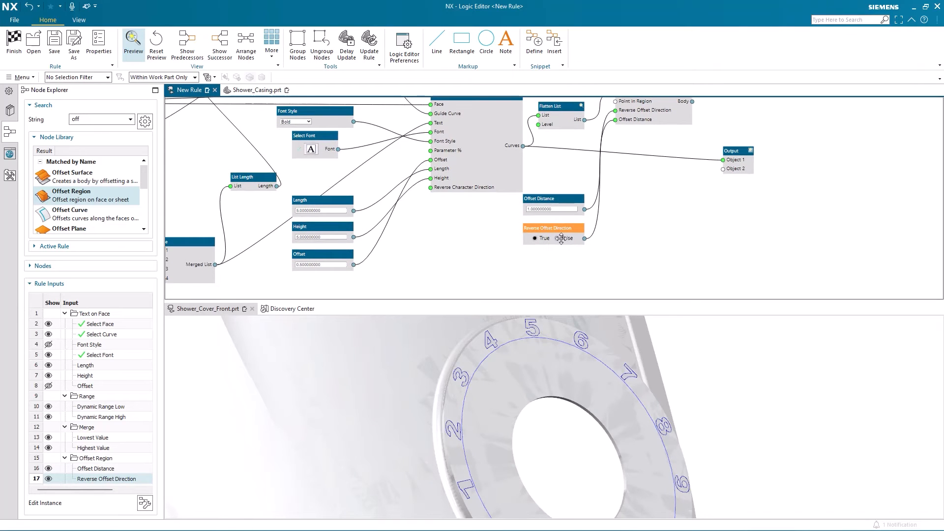
left_click(556, 238)
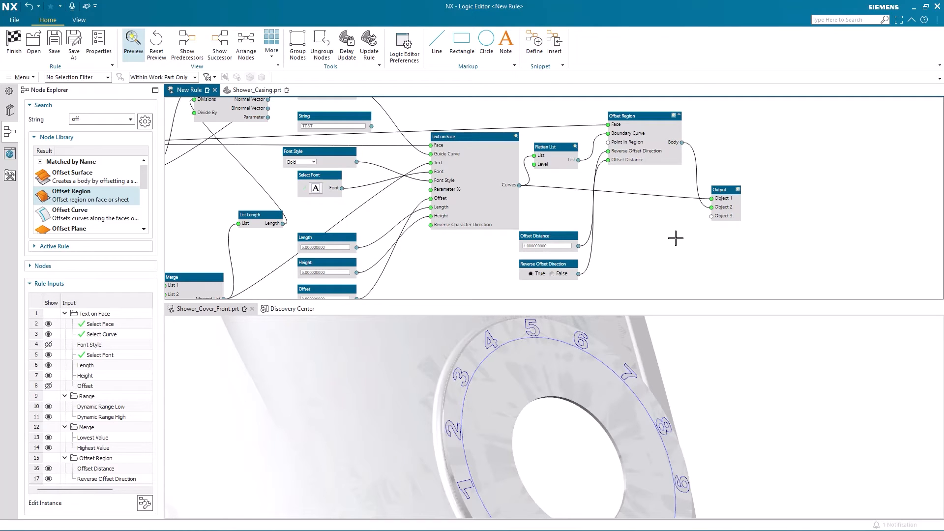
- Finish the Logic Editor with Yes - Save and Finish
left_click(14, 41)
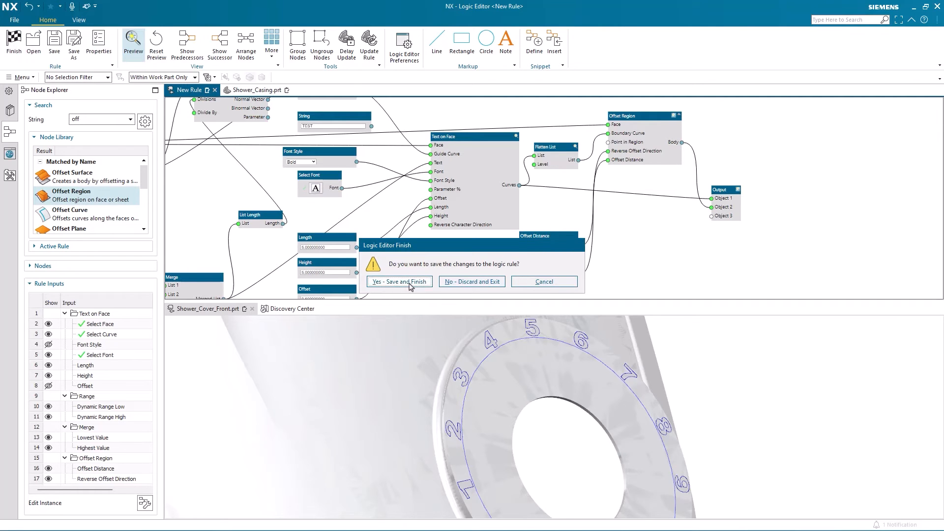
left_click(399, 281)
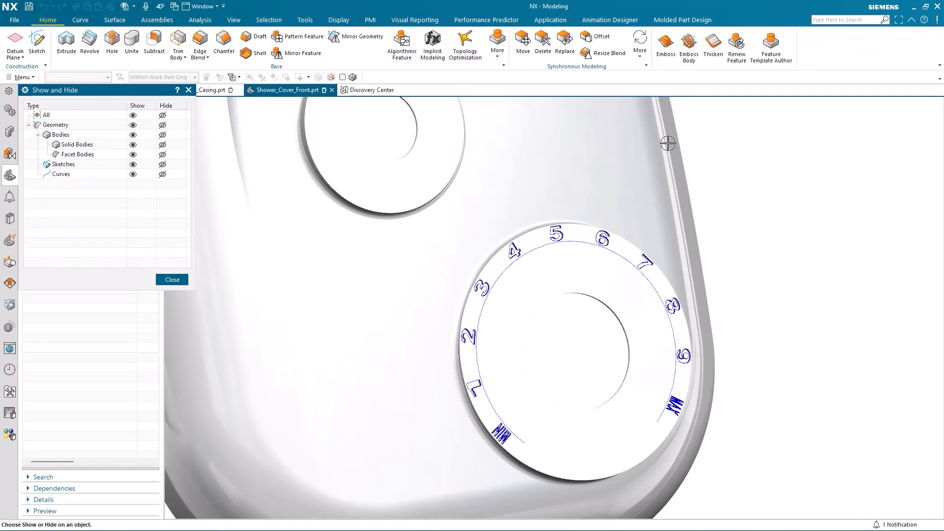
- Close Show and Hide and hide the sketch, leaving the raised dial numbers visible
left_click(162, 174)
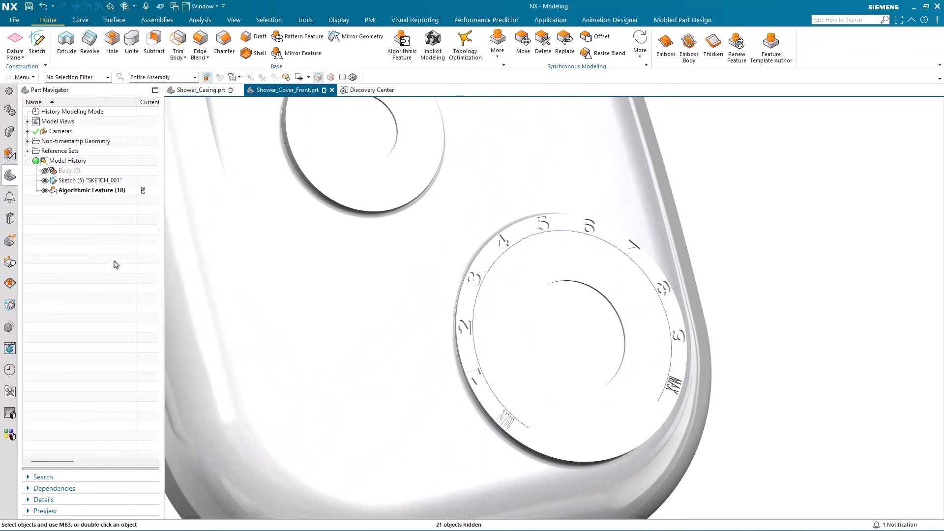
right_click(90, 189)
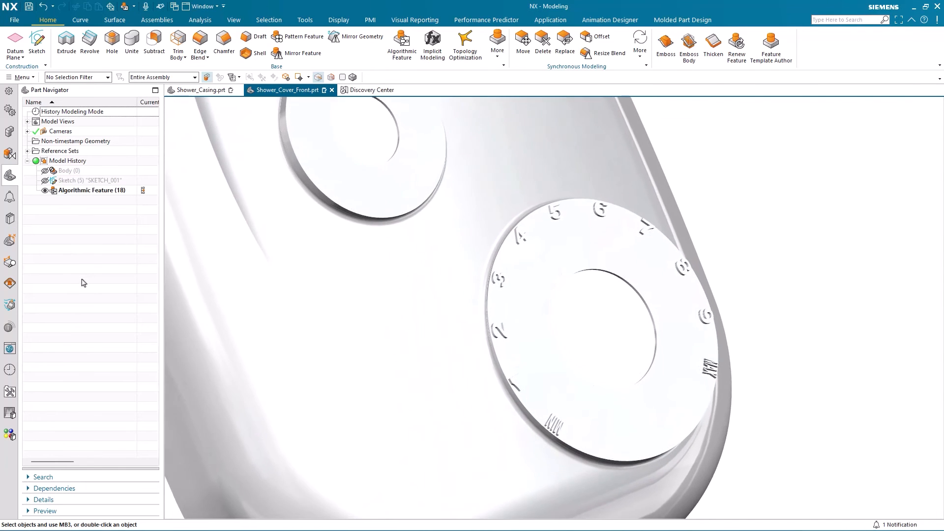
right_click(90, 190)
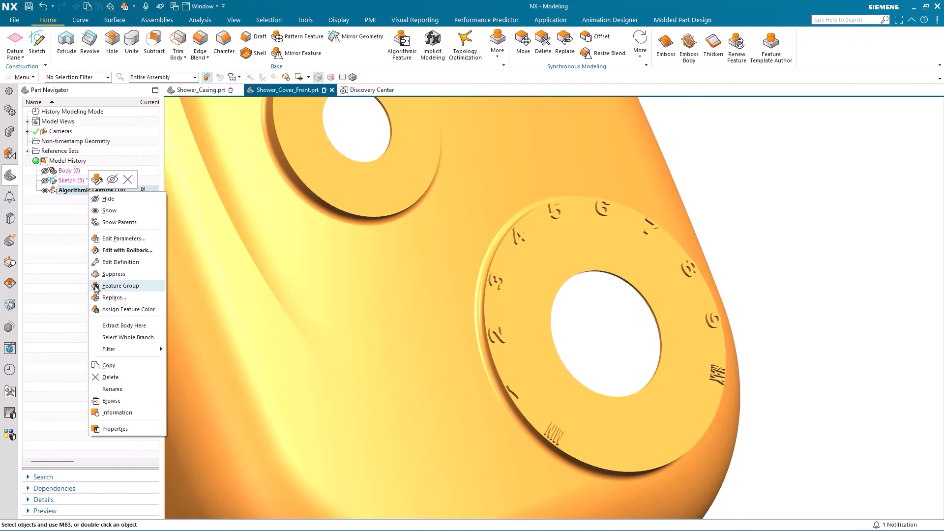
mouse_move(125, 243)
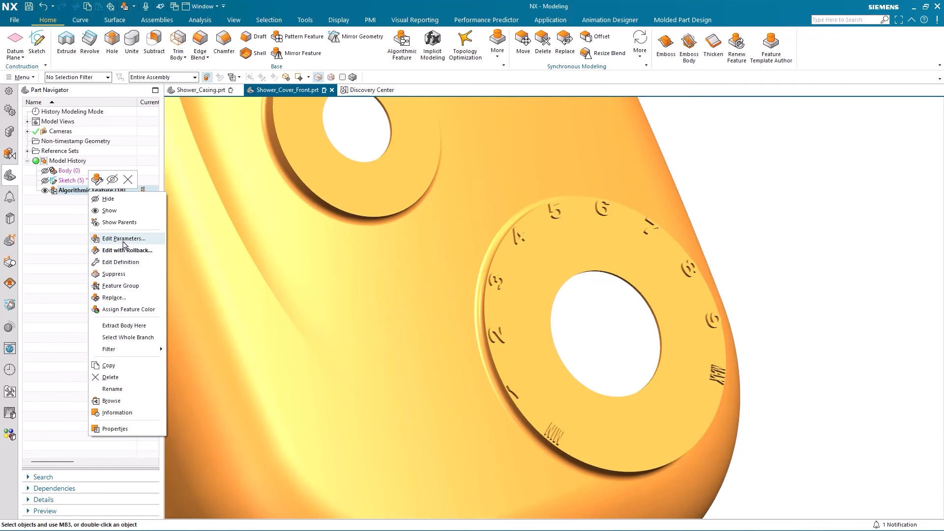
- Set Lowest Value LO, Highest Value HI, Dynamic Range High 12, then view Shower_Casing.prt
left_click(124, 238)
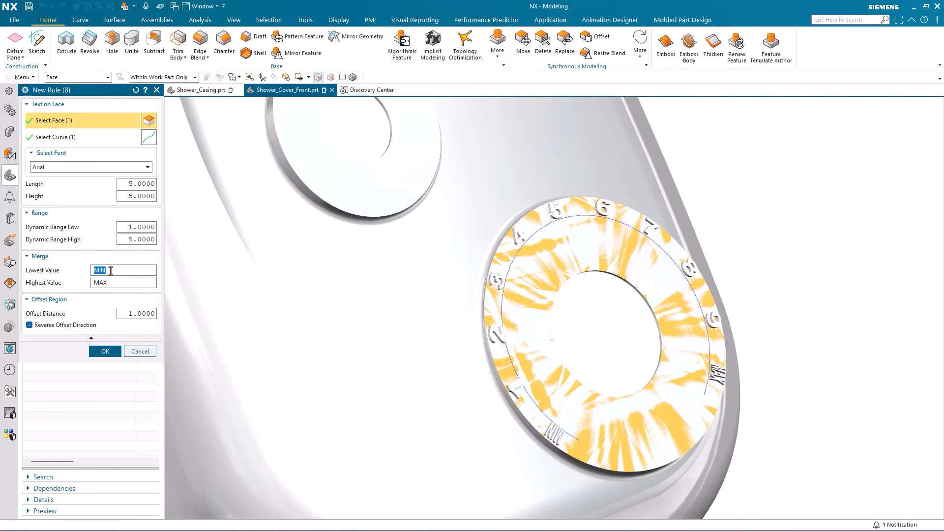
type("Lo")
left_click(123, 282)
type("H")
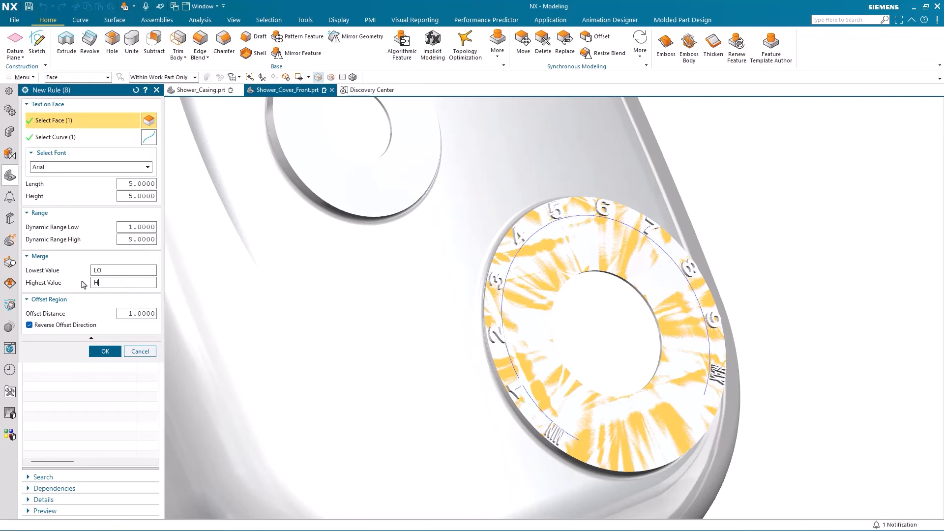
type("I")
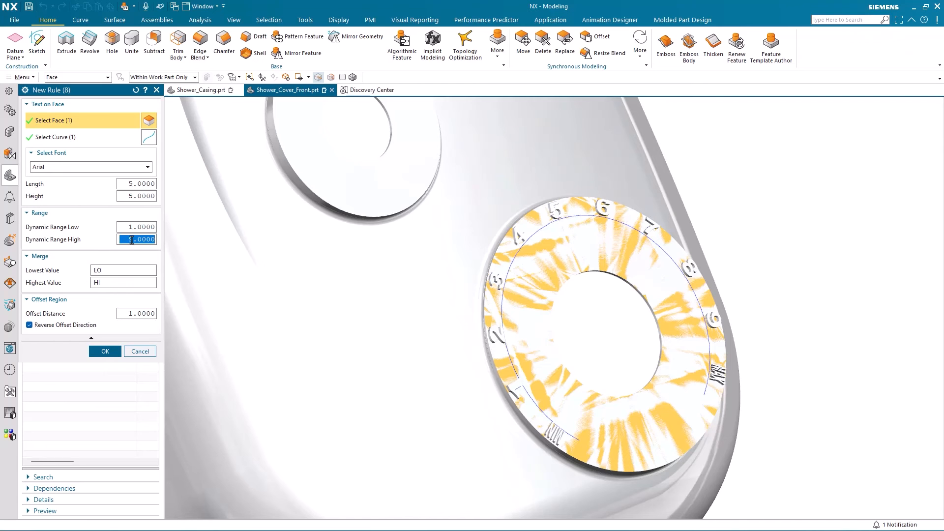
left_click(35, 256)
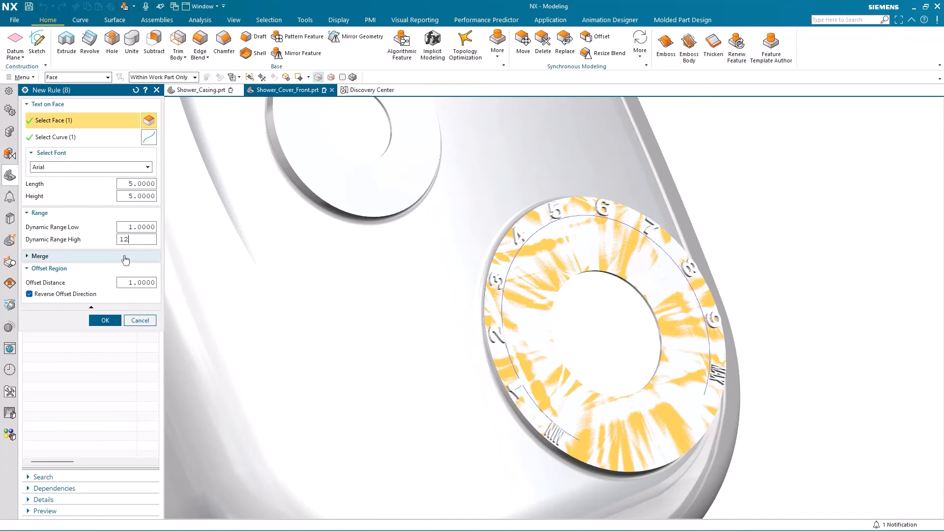
left_click(105, 320)
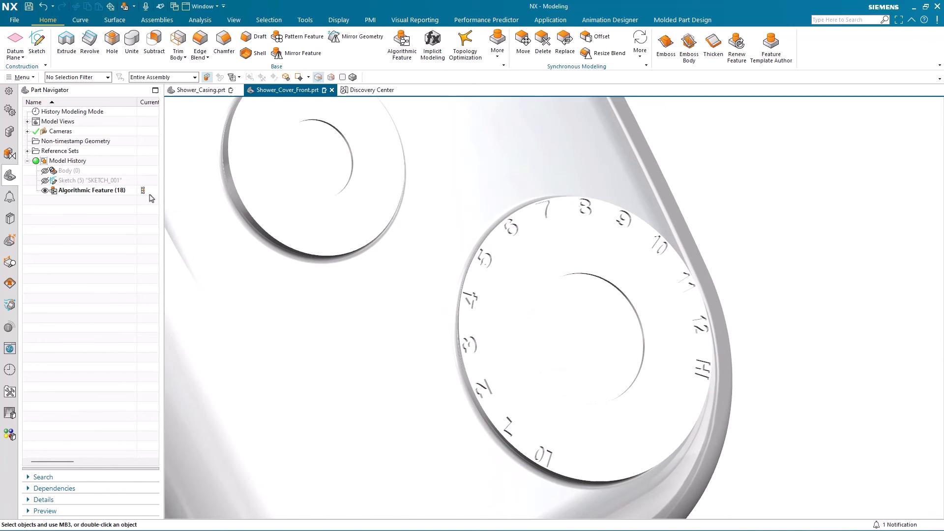
left_click(197, 90)
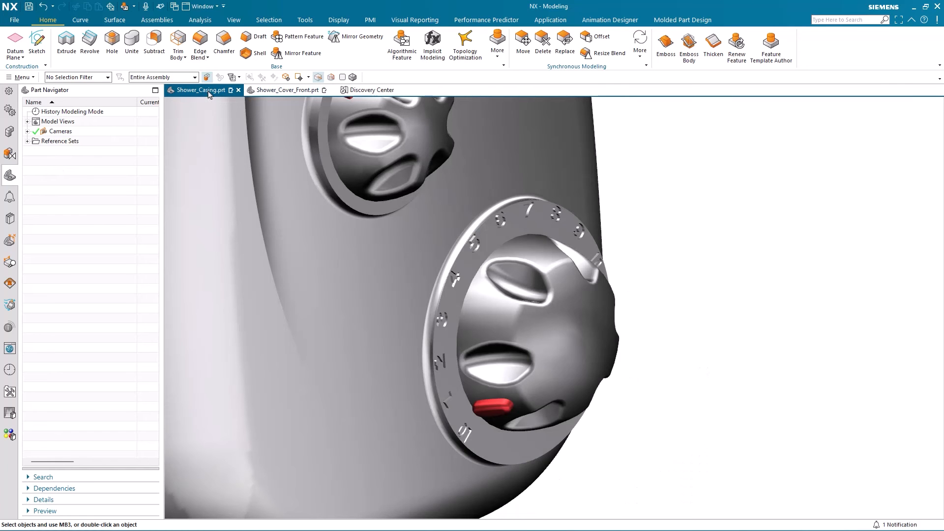